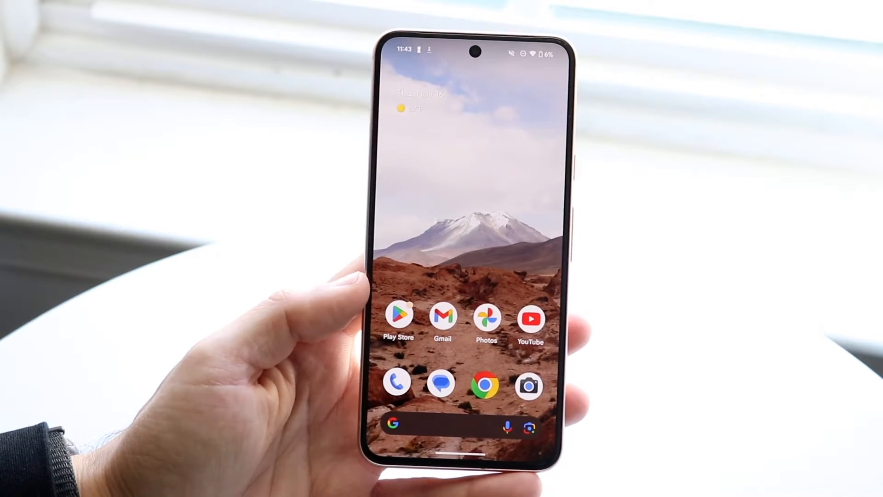
Launch the Messages app to show the conversation list
left_click(442, 383)
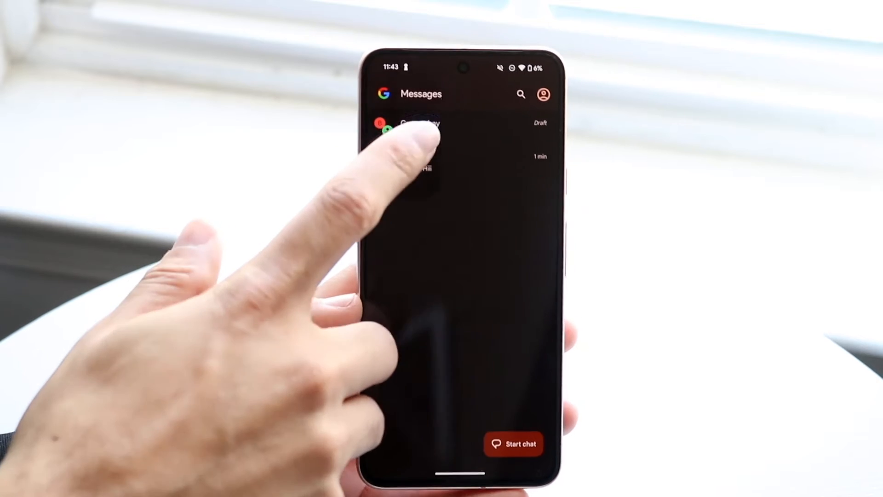
Go to the Group chay conversation and show its Group details page
left_click(419, 130)
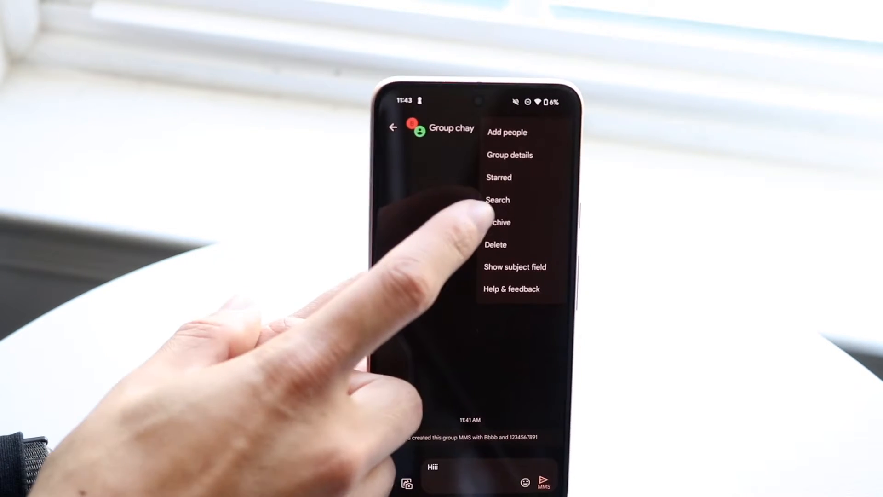
left_click(509, 155)
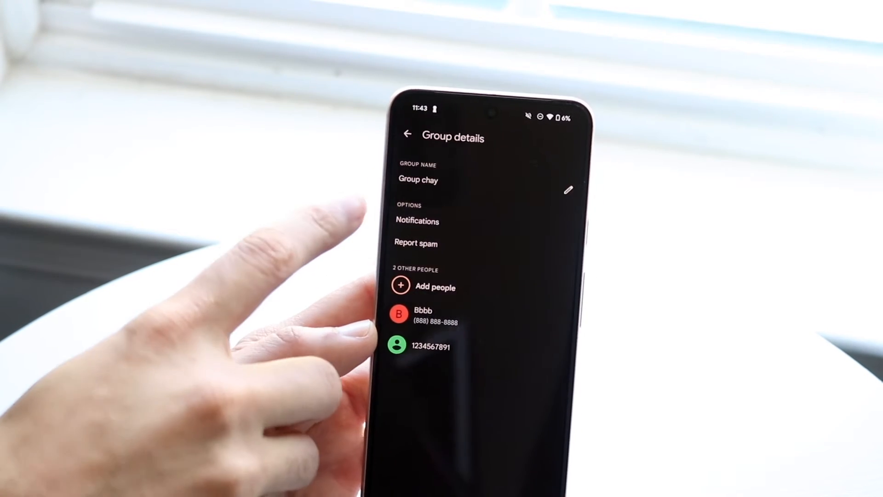
In Group chay's notification settings, switch Show notifications off
left_click(416, 221)
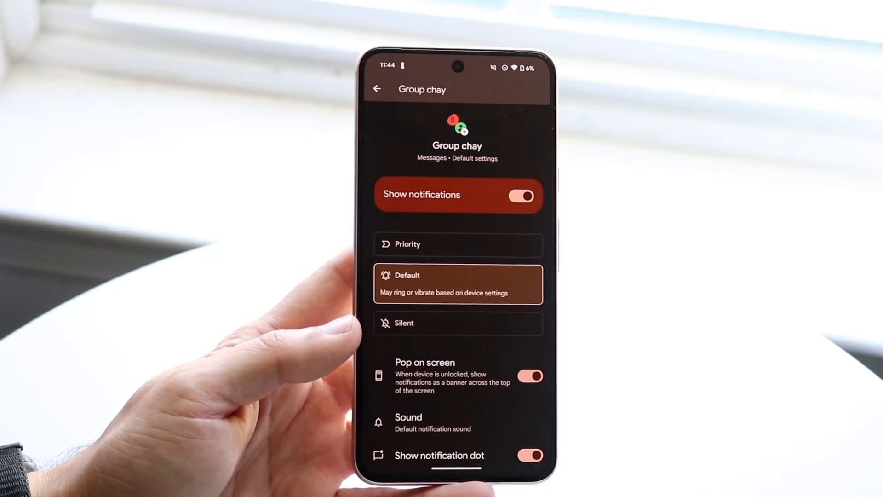
left_click(521, 195)
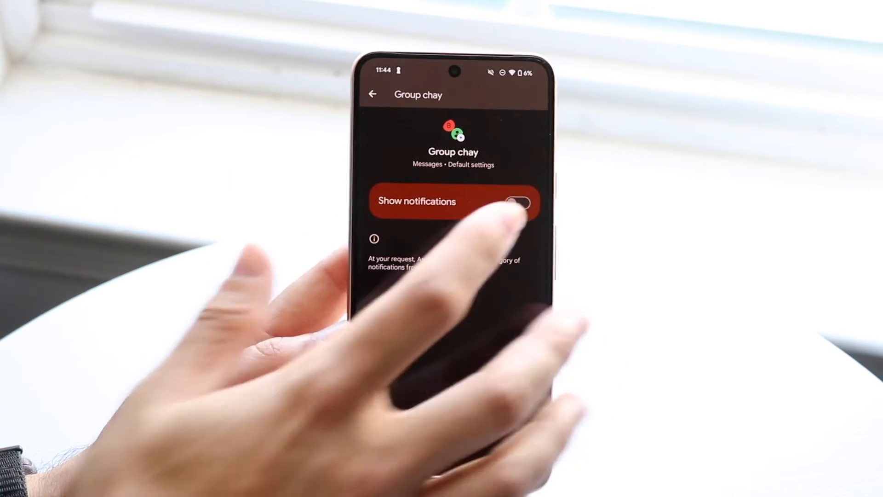
Switch Show notifications back on so the alert options reappear
left_click(516, 201)
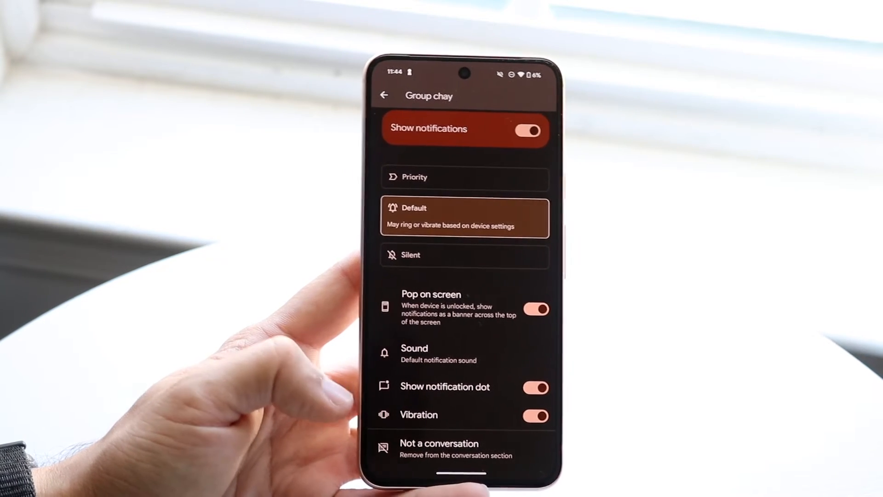
Turn off Show notification dot and Pop on screen for Group chay
left_click(532, 415)
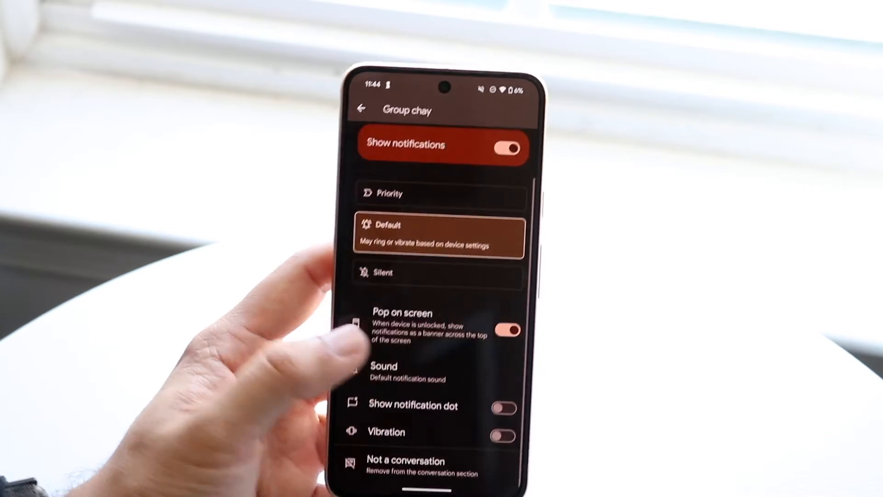
left_click(383, 371)
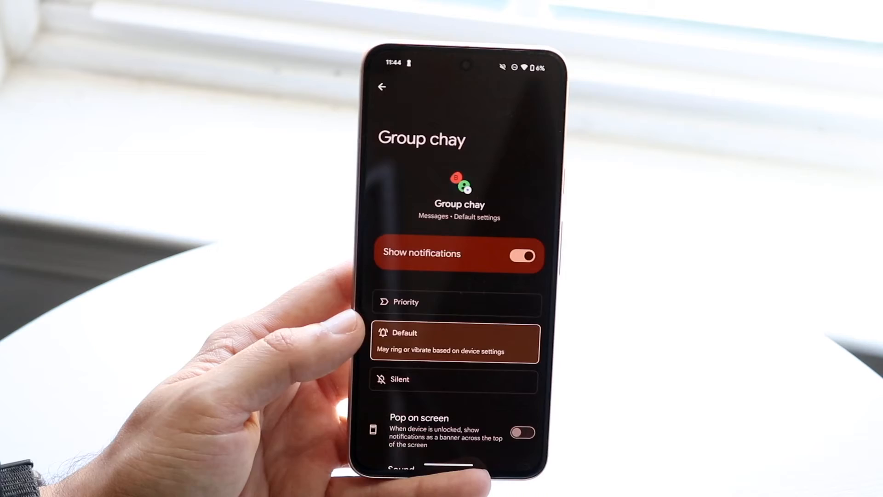
Go back from the notification settings to the conversation list
left_click(382, 87)
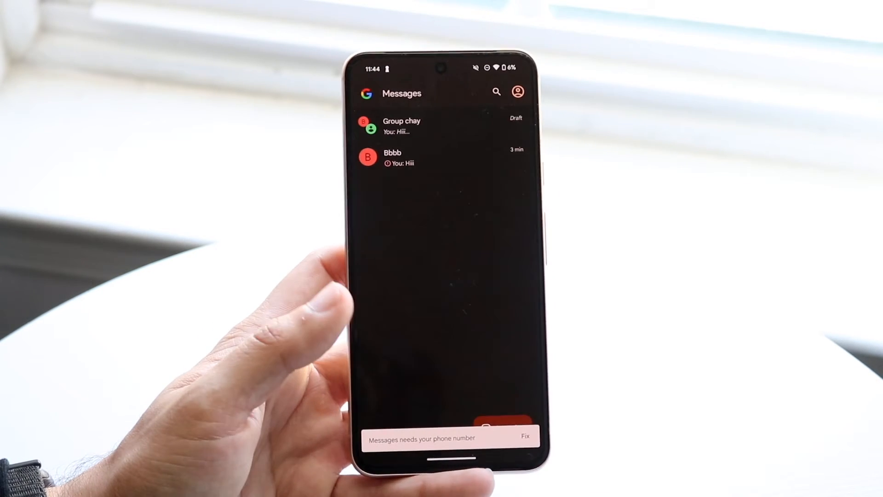